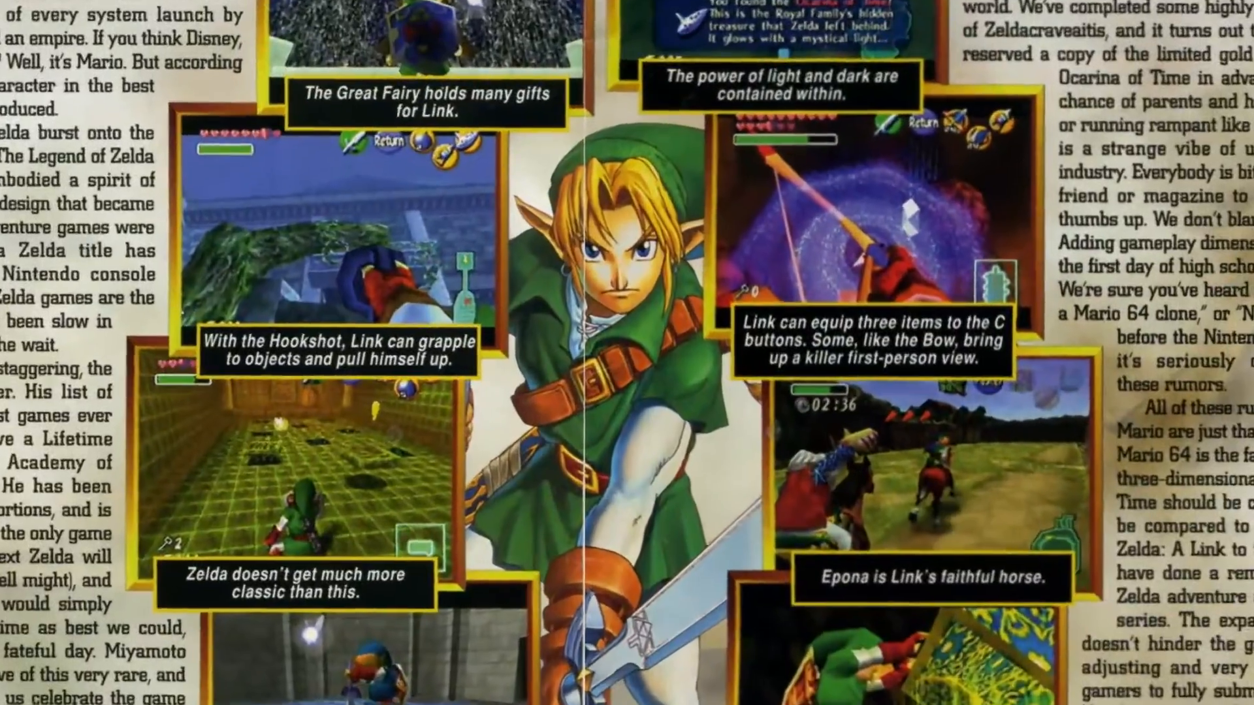
scroll("down", 3)
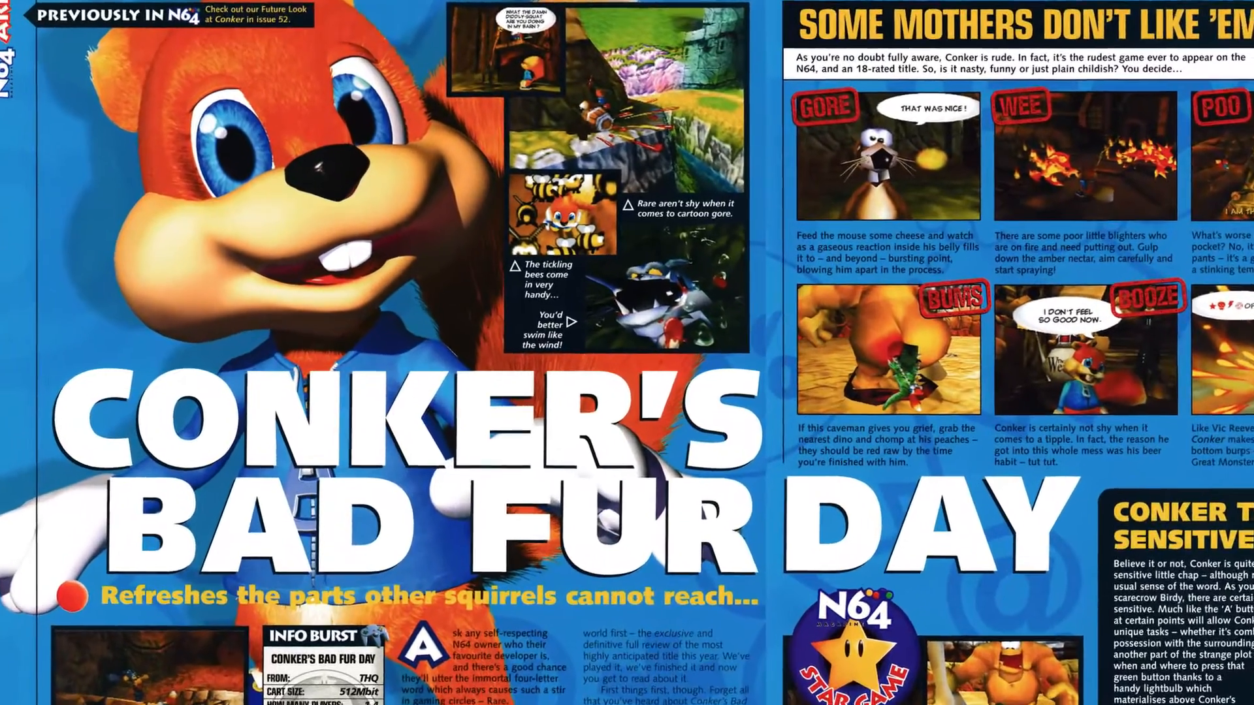